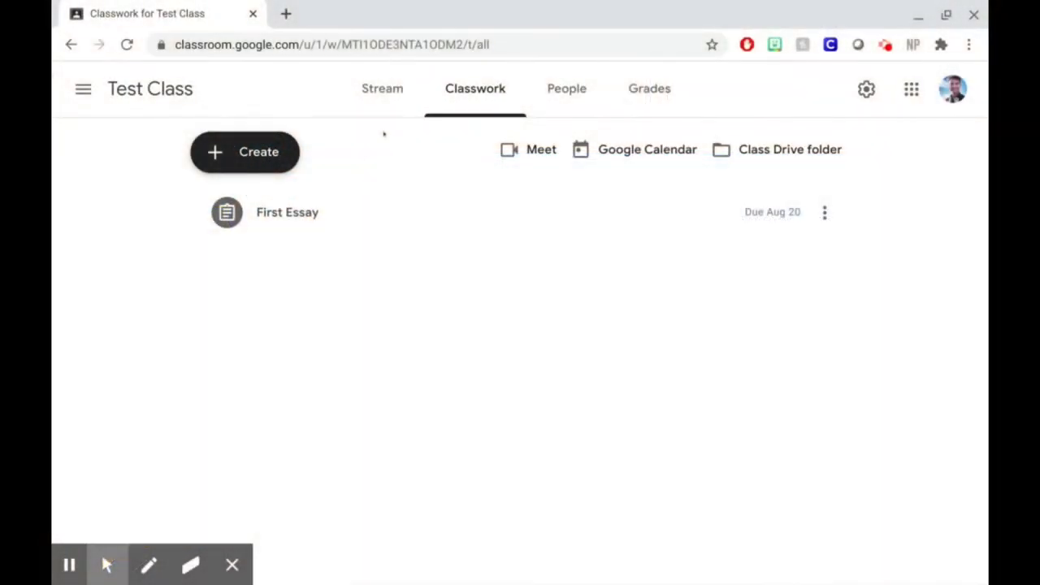
- Write the Test Class stream announcement 'Hi All! Looking forward to seeing you soon!'
left_click(382, 89)
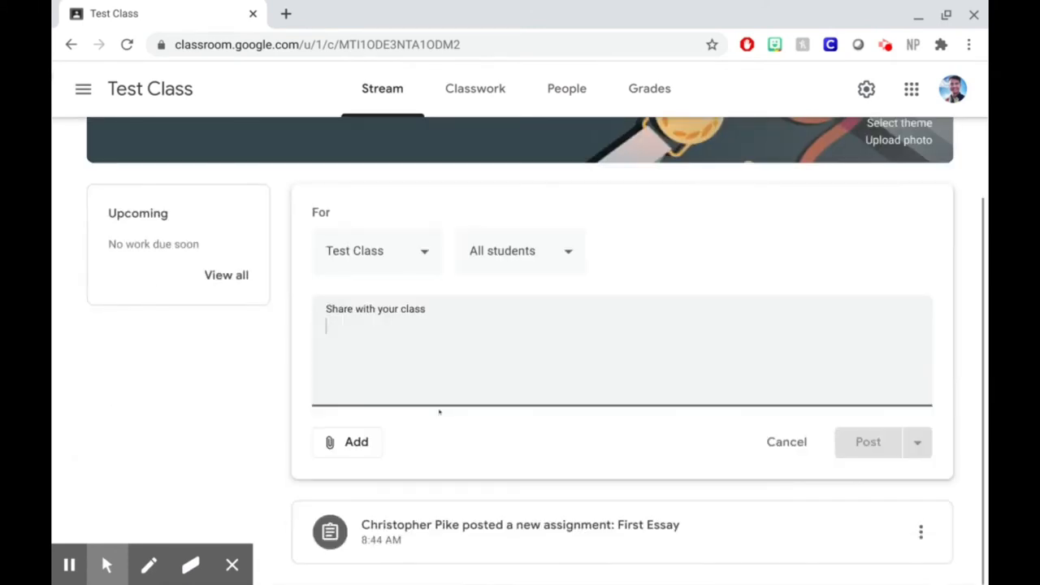
type("Hi Al")
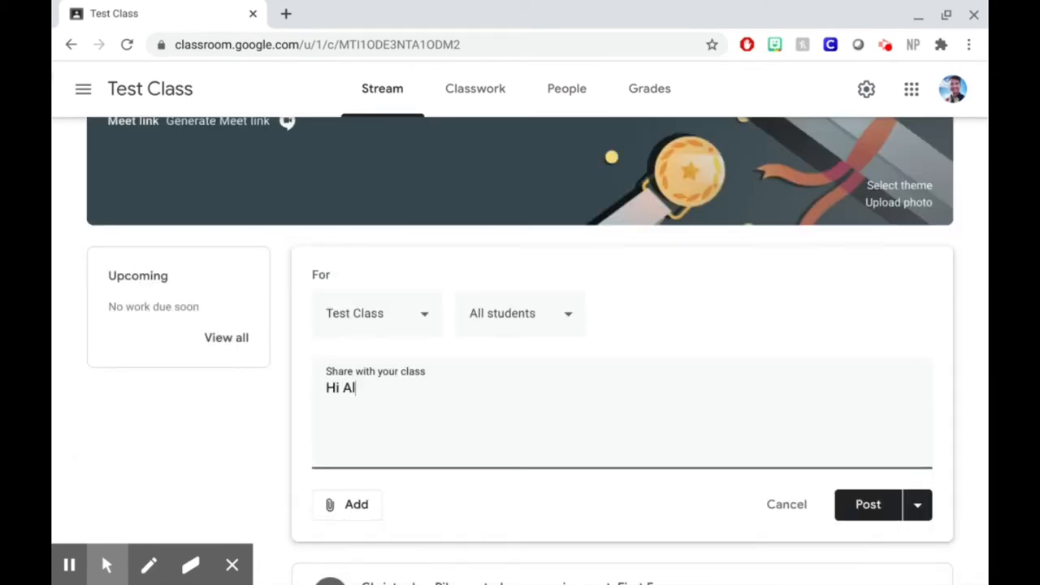
type("l!")
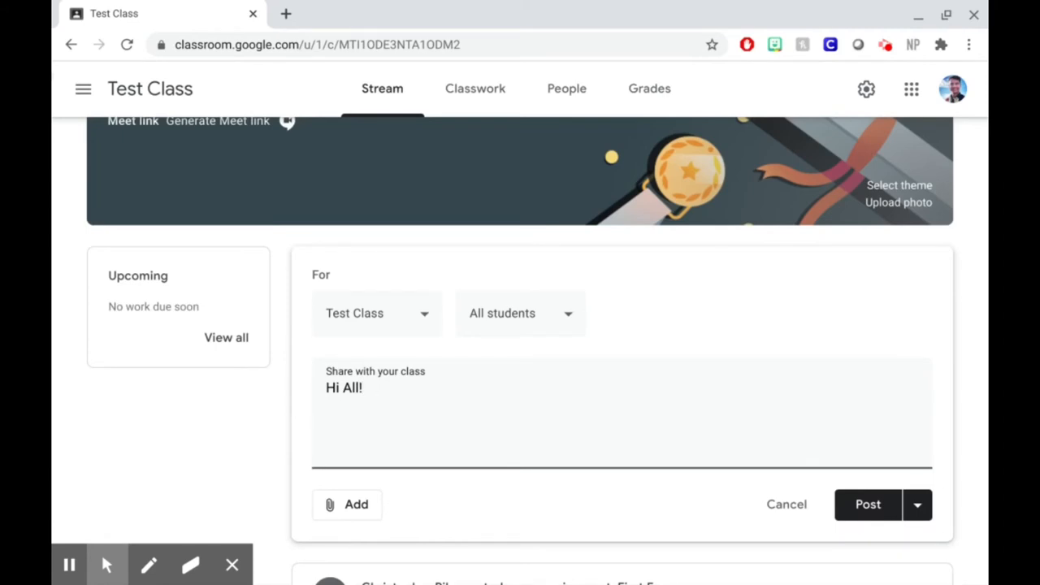
type("Looking forwa")
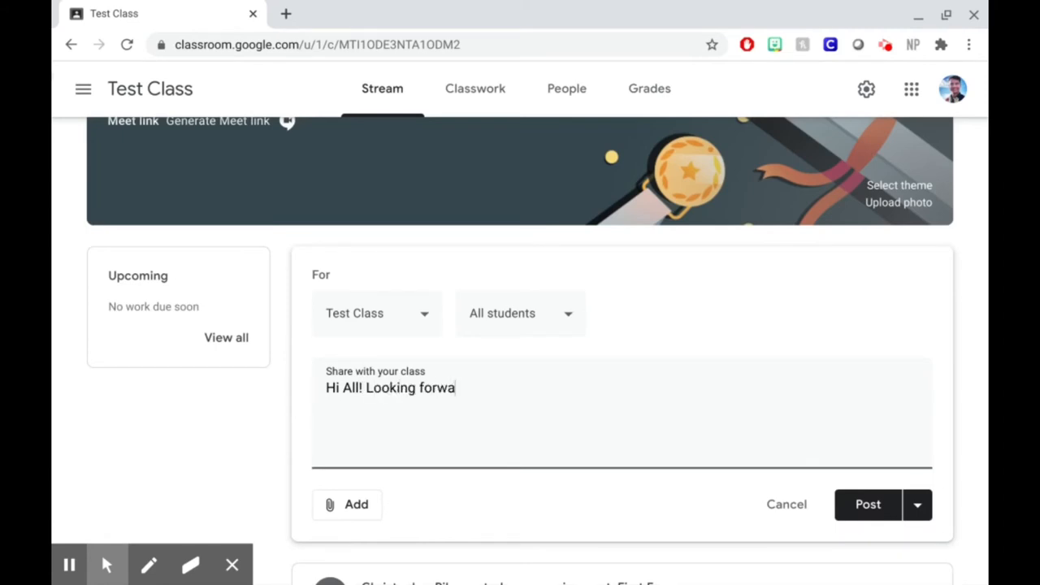
type("rd to seeing you so")
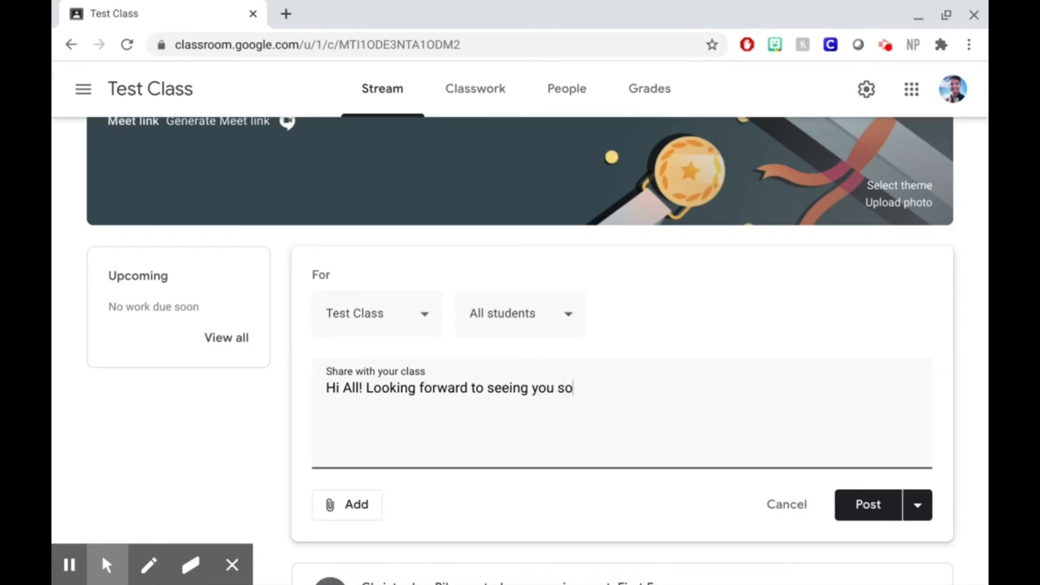
type("on!")
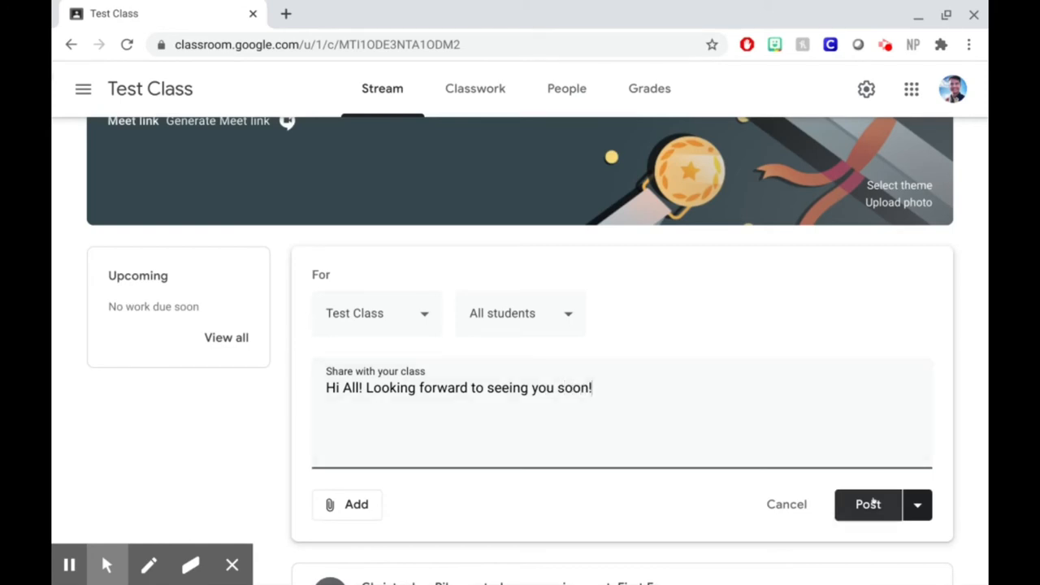
- Post the announcement and begin a class comment reading 'Hoo'
left_click(867, 503)
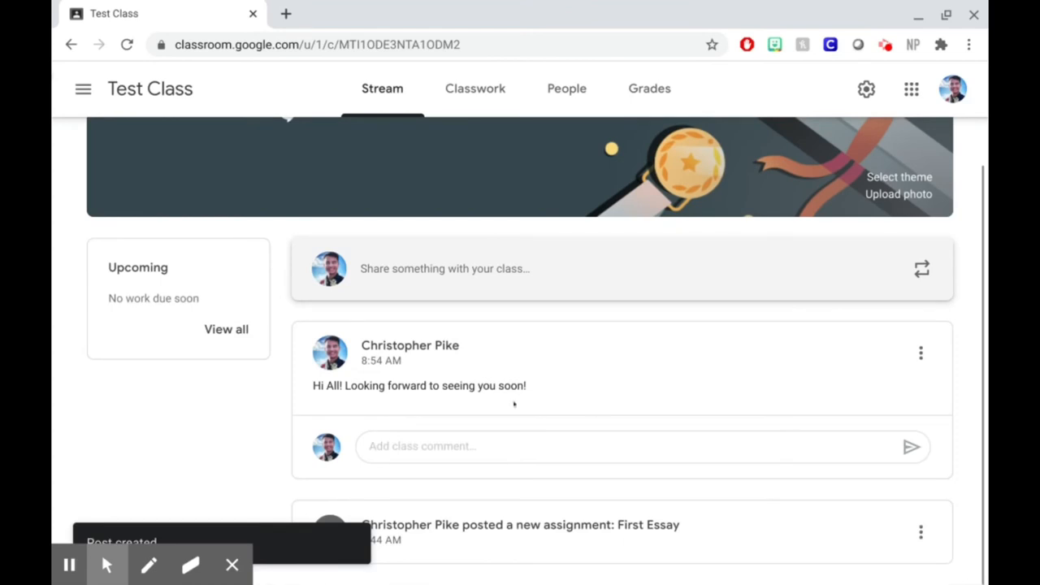
mouse_move(244, 518)
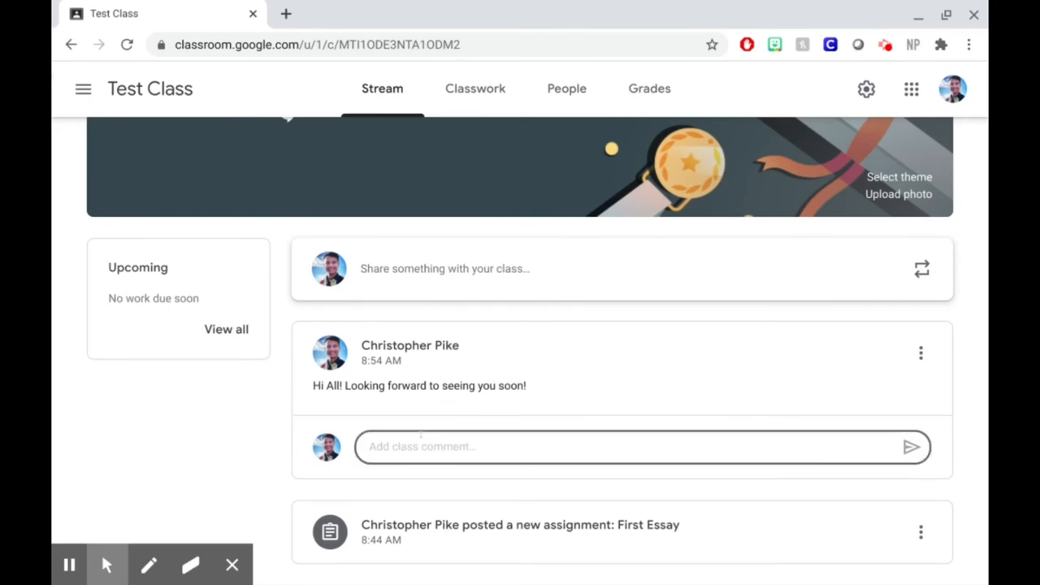
type("Hoo")
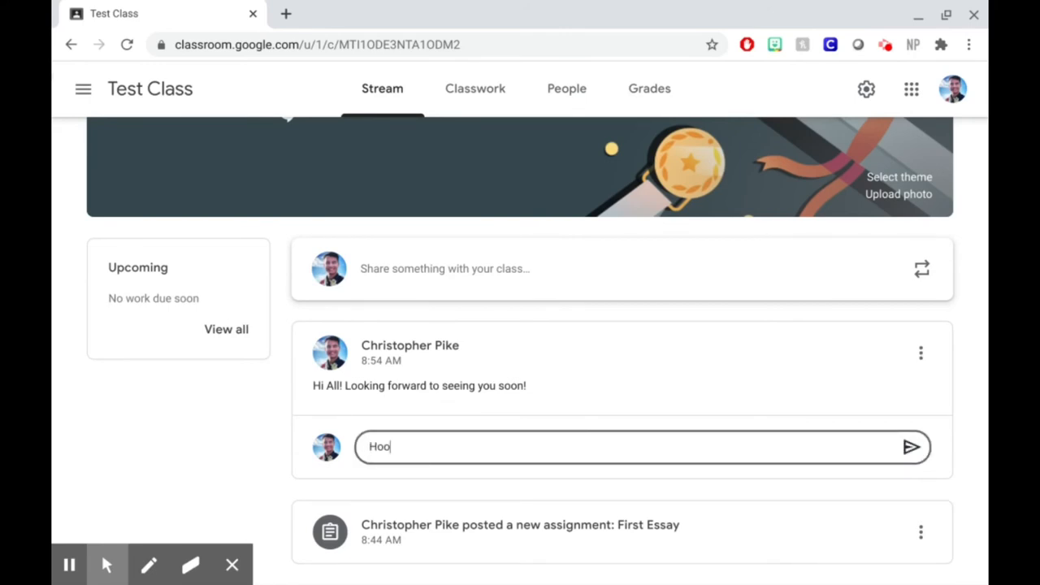